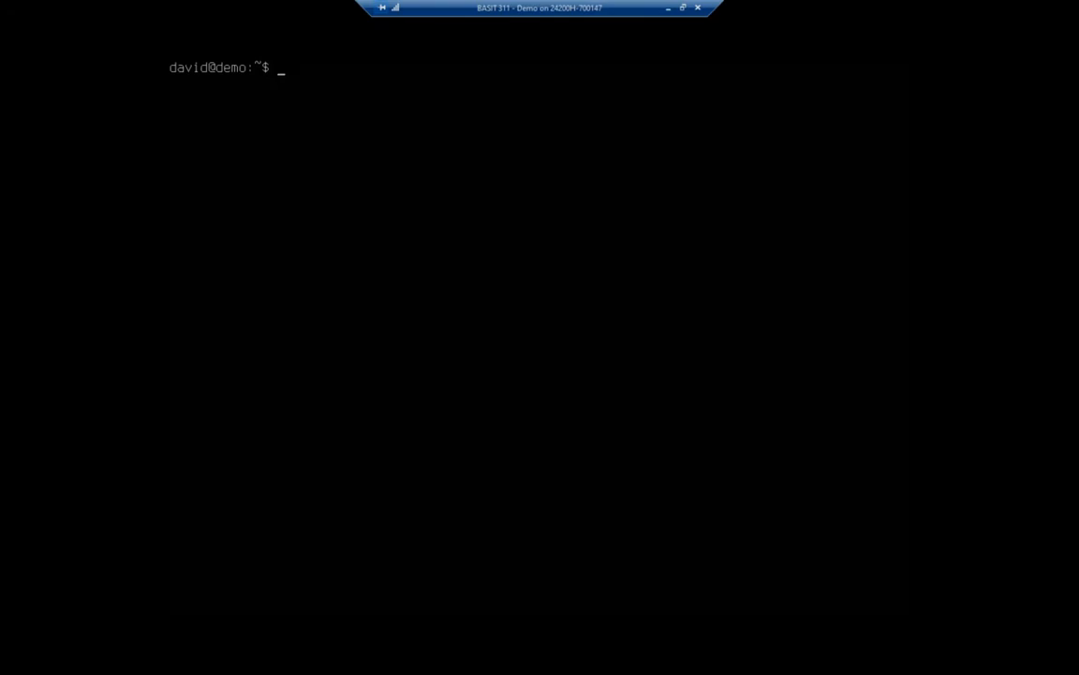
Step: Type 'sudo apt install' at the shell prompt
type("sudo apt install")
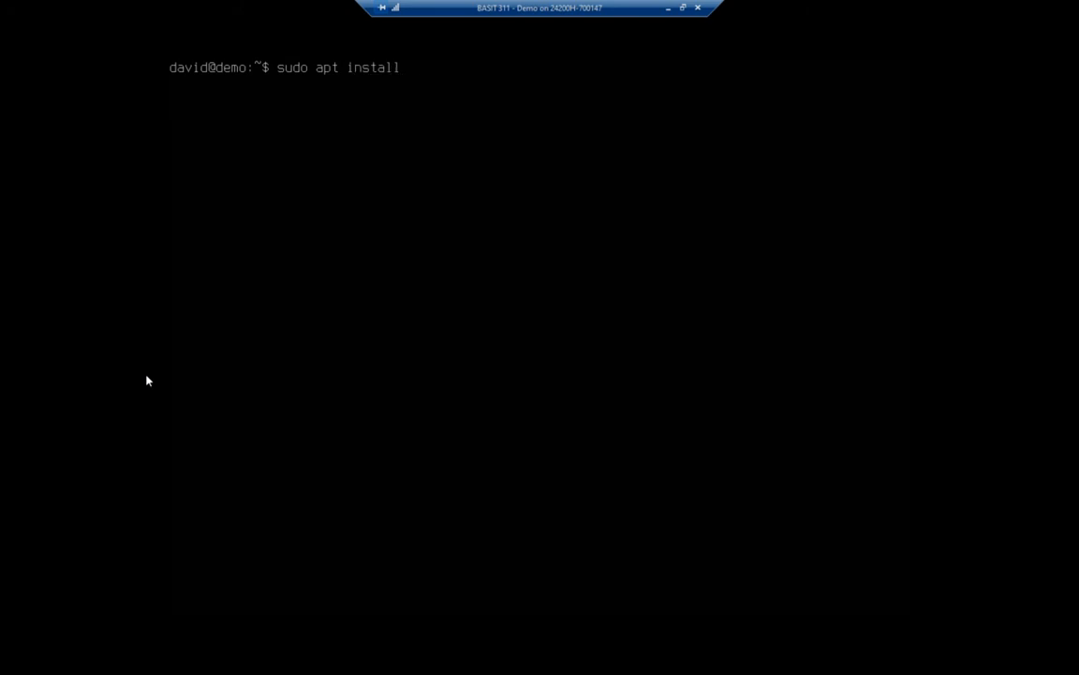
Step: Run the misspelled 'ubunutu-desktop' install, which fails, then retype the command
type("ubunut")
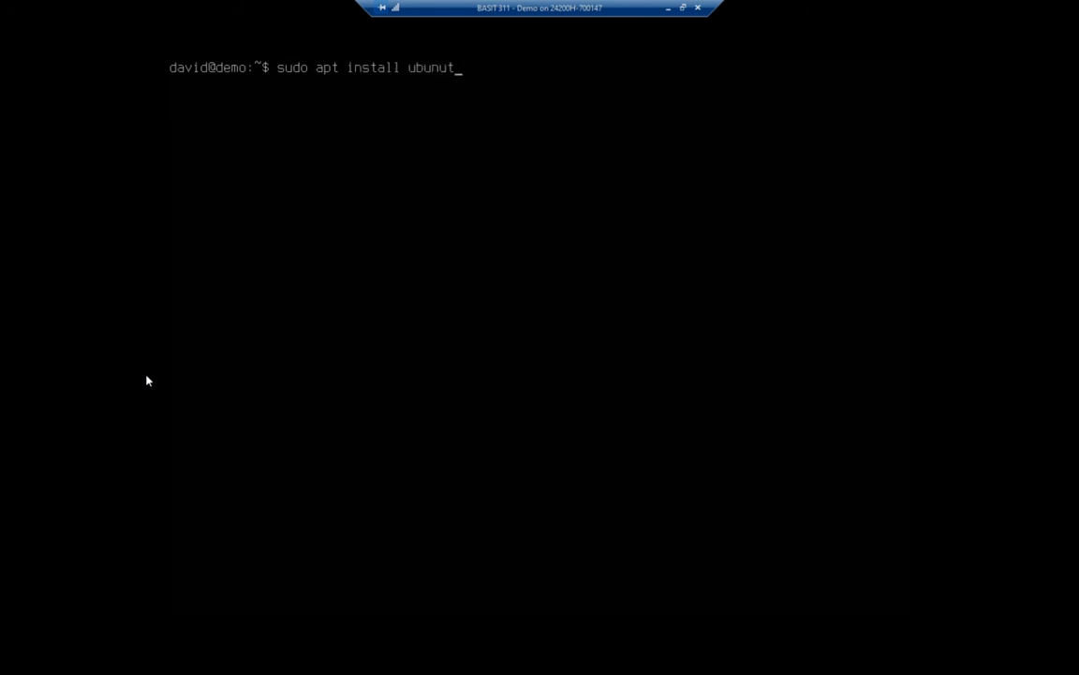
type("u-desktop")
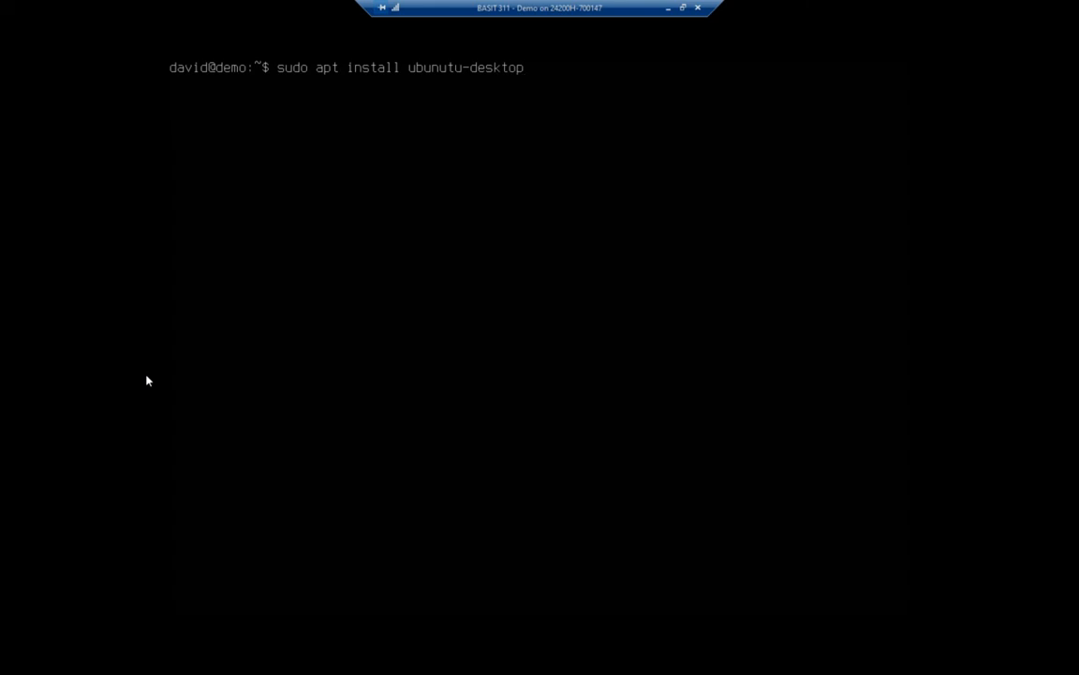
key("Return")
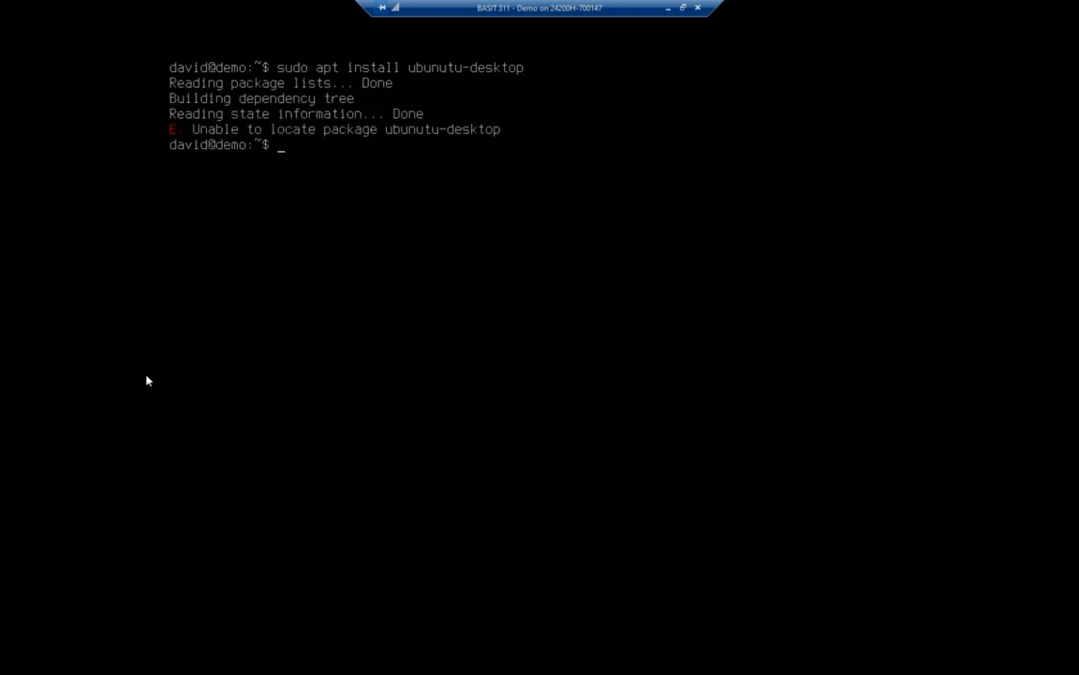
type("sudo apt install ubunutu-desktop")
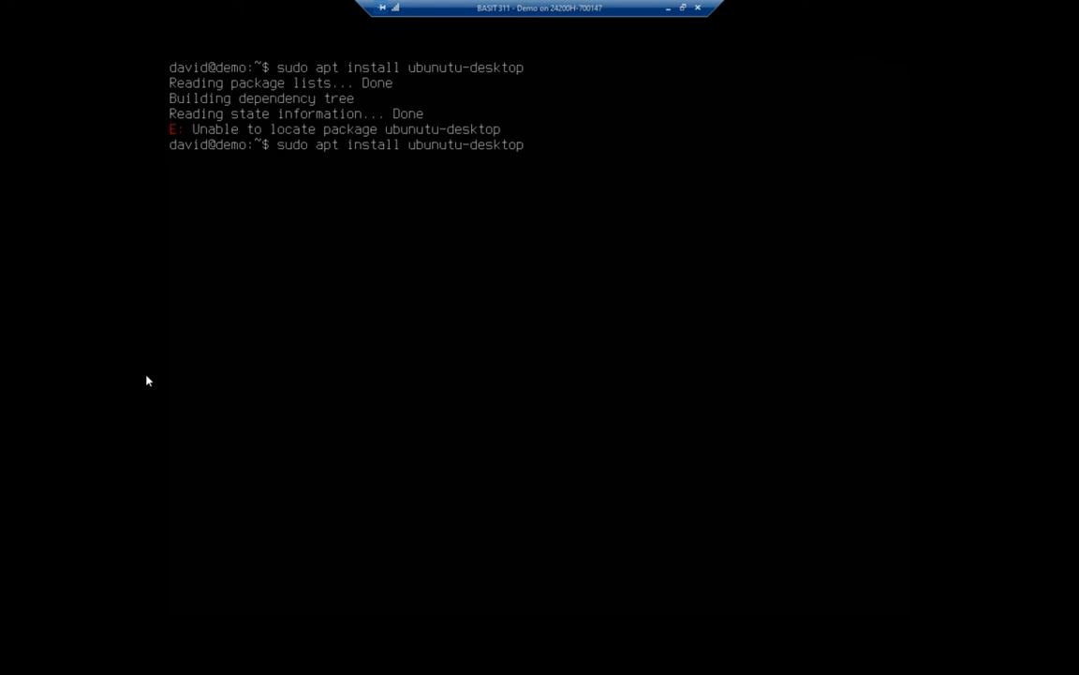
Step: Run the corrected ubuntu-desktop install and confirm installing 938 new packages with 'y'
key("Return")
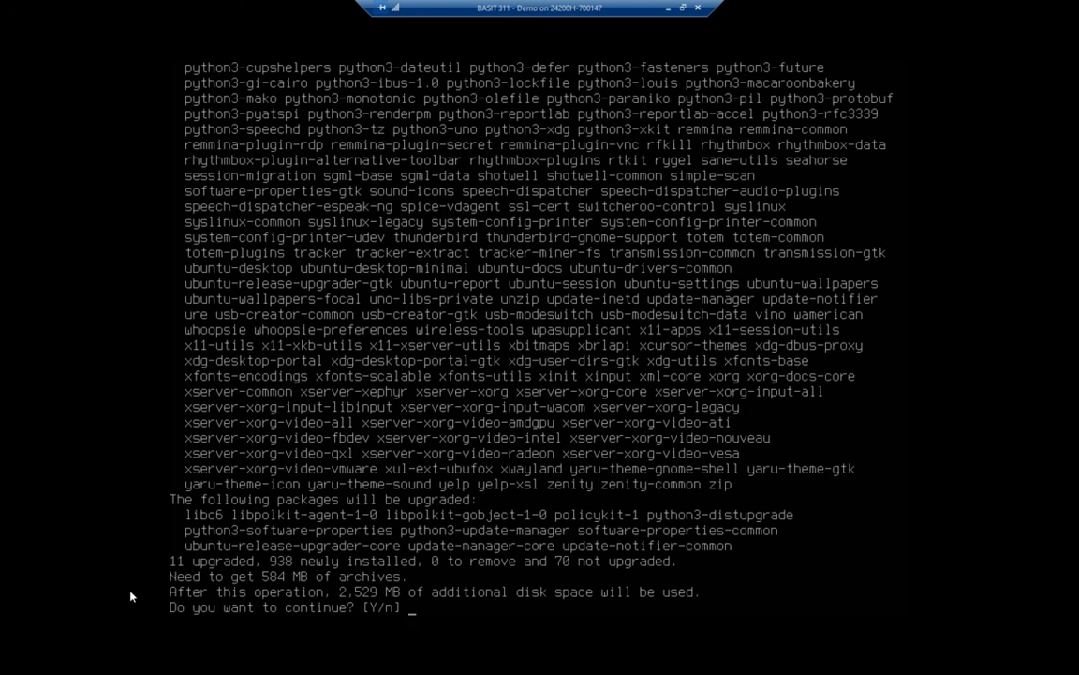
type("y")
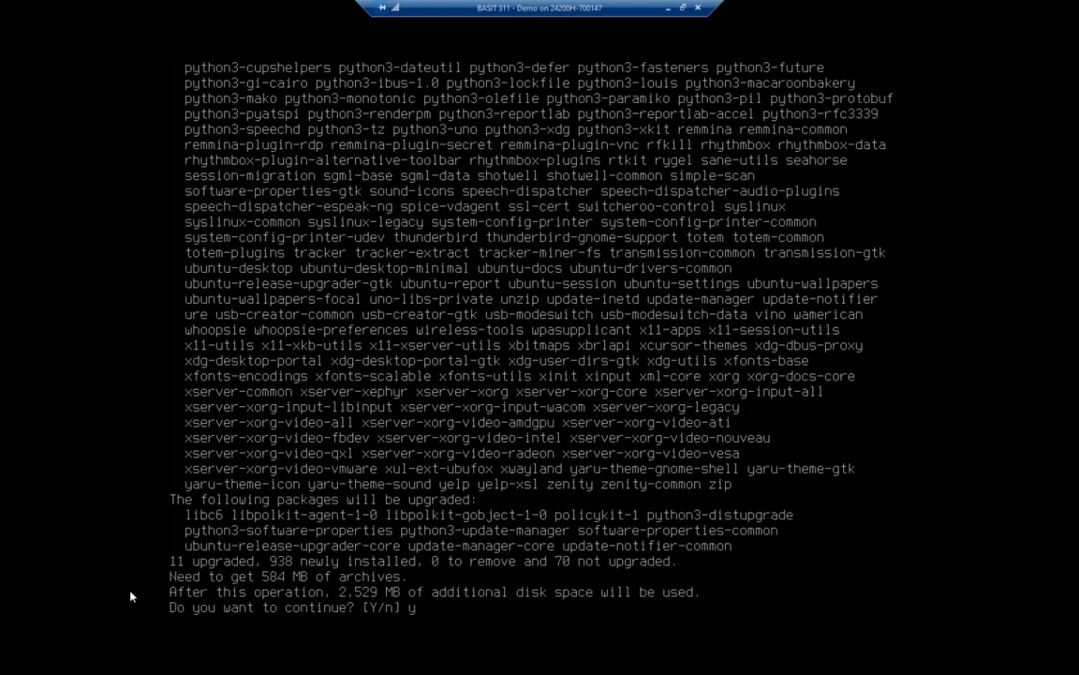